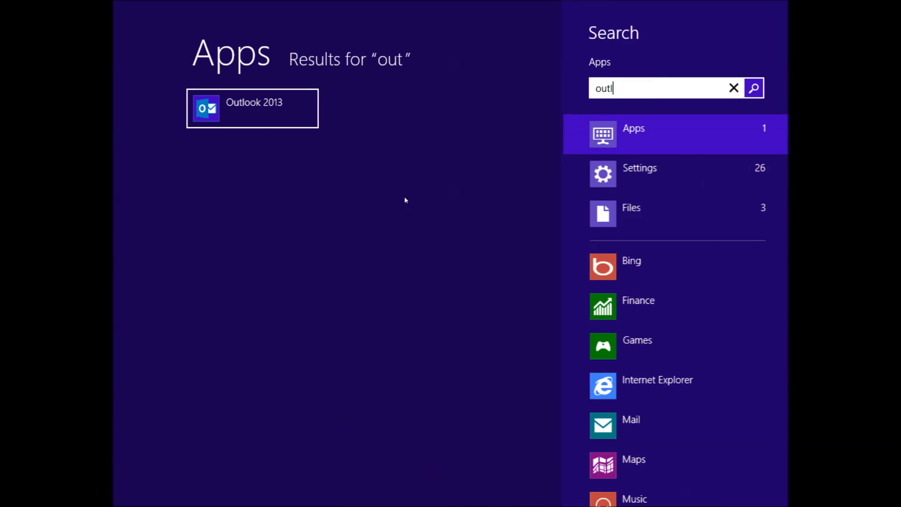
Launch Outlook 2013 from the Start search results for 'outlo'
text(o)
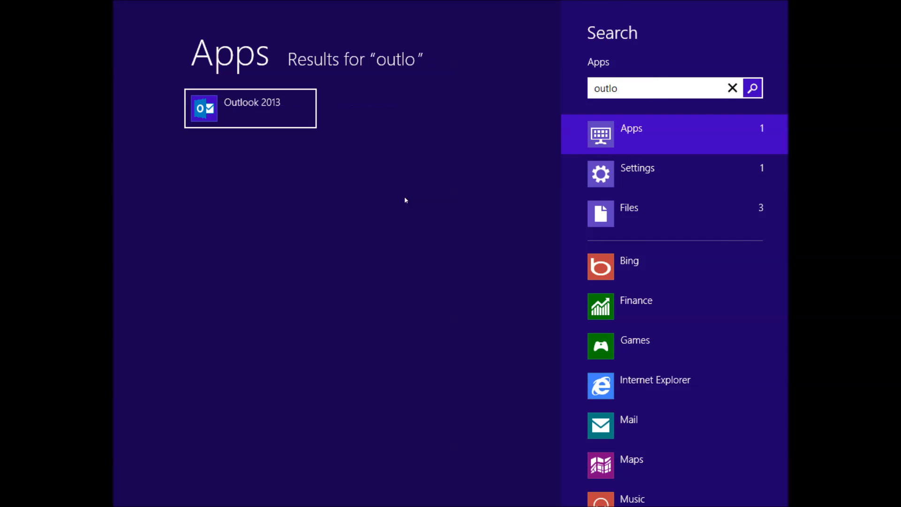
click(250, 108)
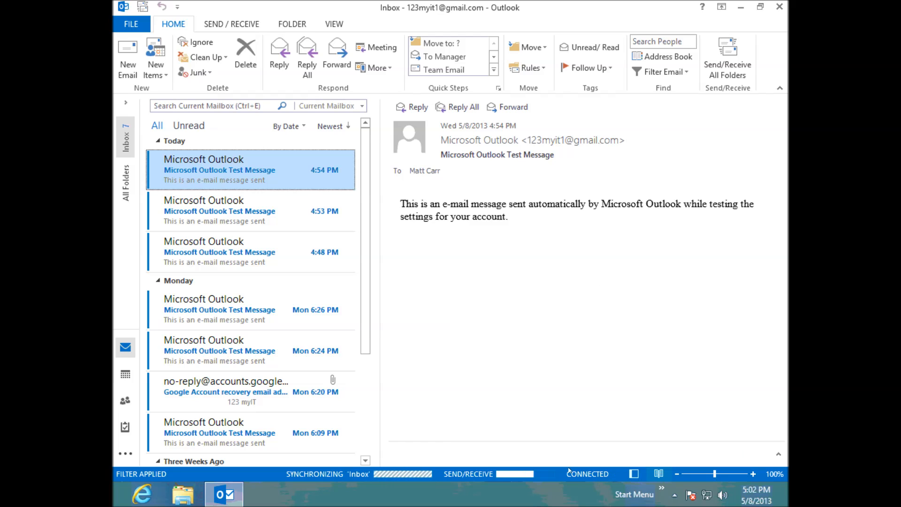
mouse_move(332, 473)
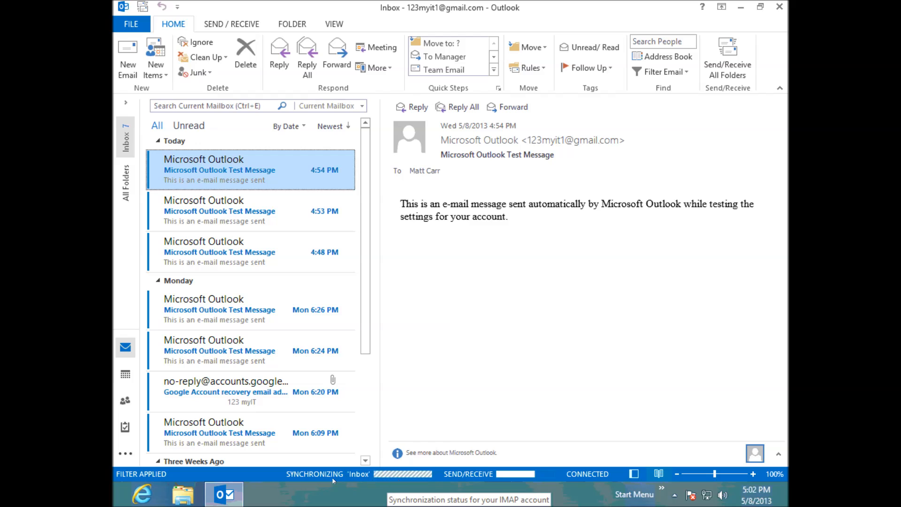
mouse_move(585, 473)
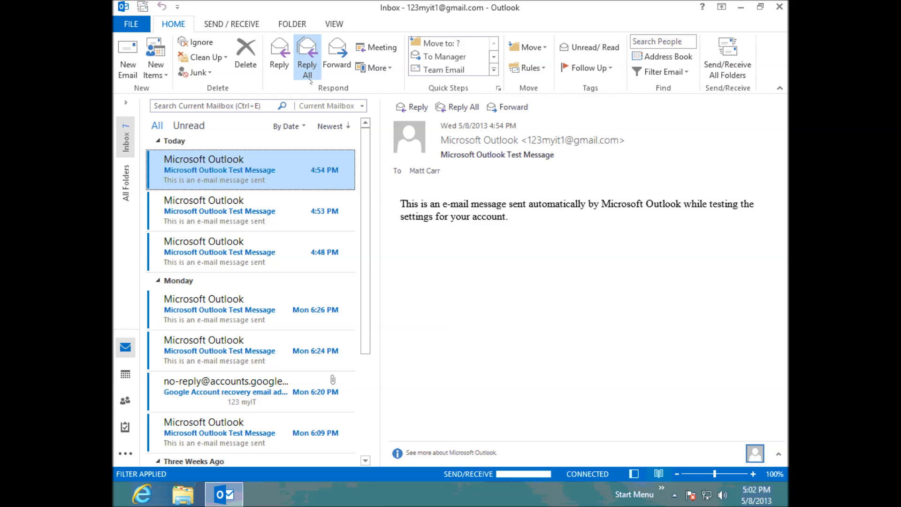
Visit the FILE Account Information page, return, and show the SEND / RECEIVE commands
click(131, 24)
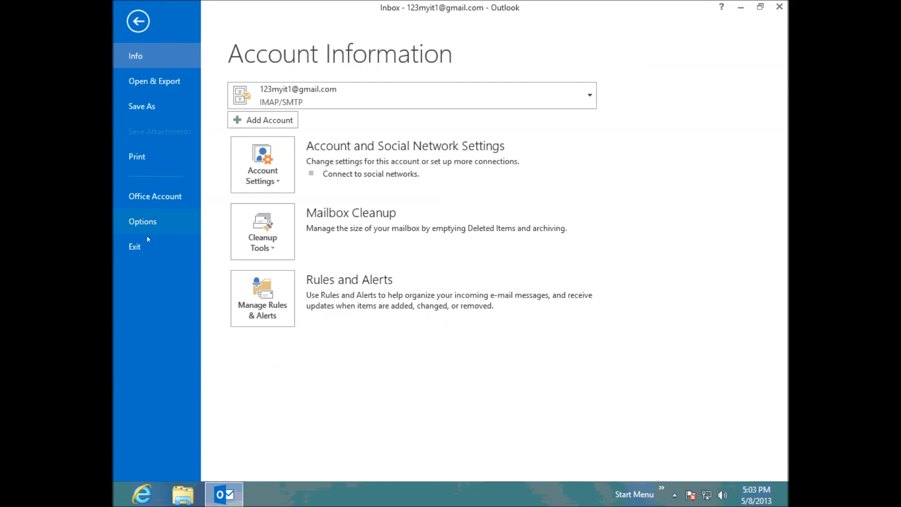
click(137, 20)
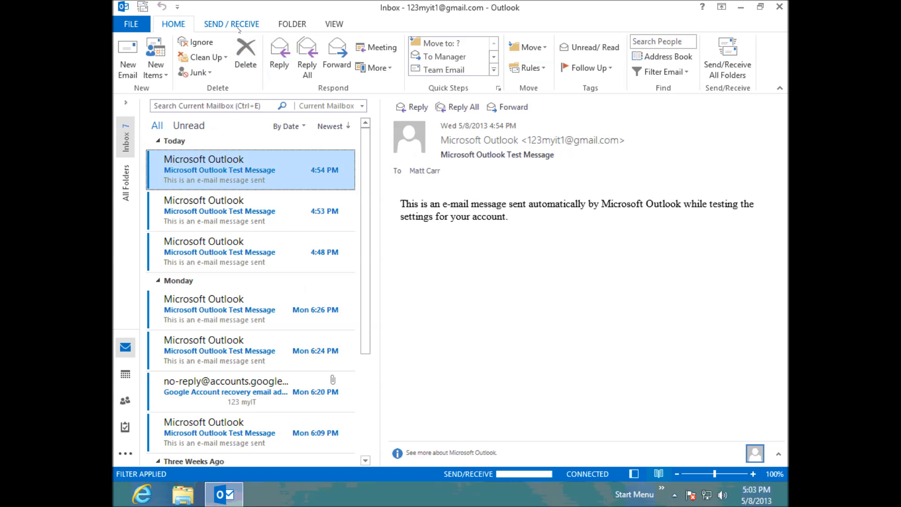
click(232, 23)
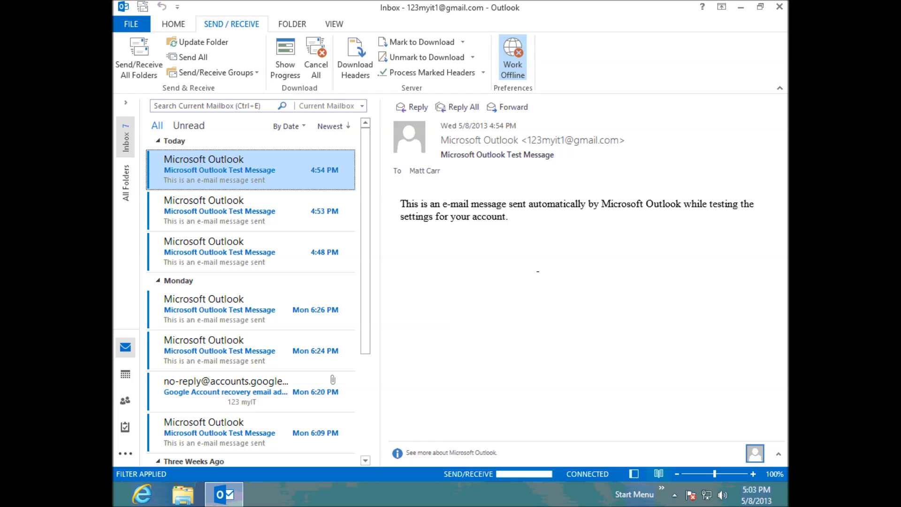
Switch the mailbox to Work Offline and dismiss the Send/Receive Progress window
click(512, 55)
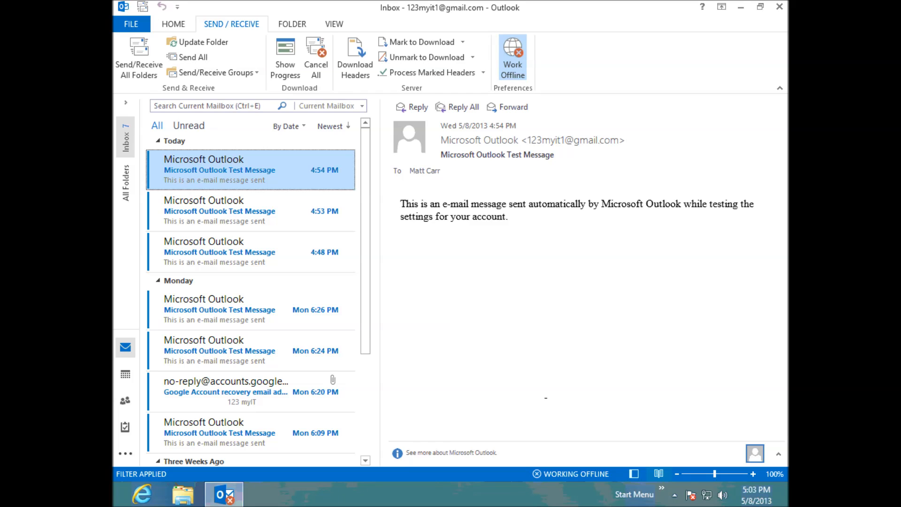
mouse_move(564, 473)
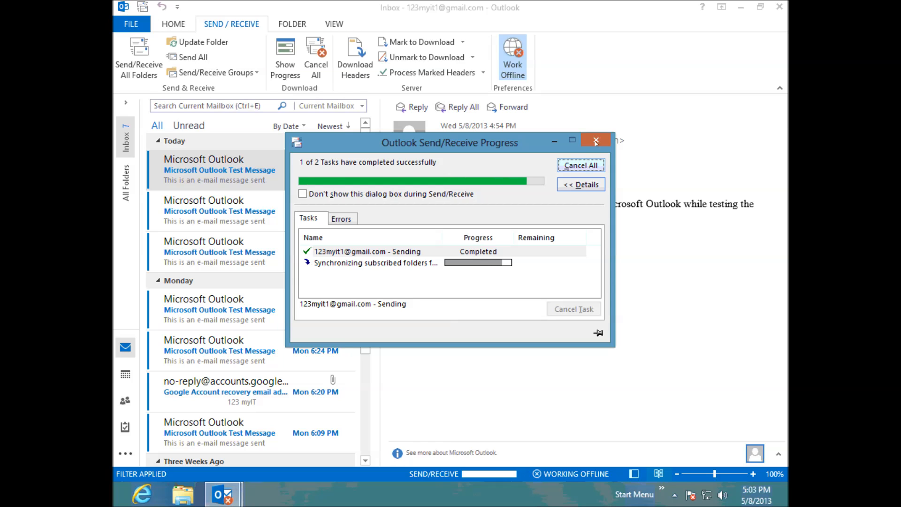
click(596, 141)
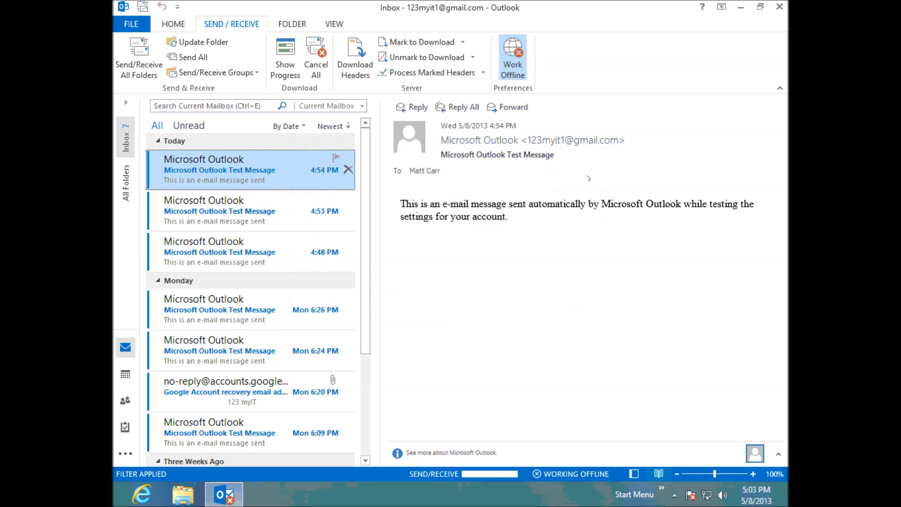
click(130, 23)
text(outlo)
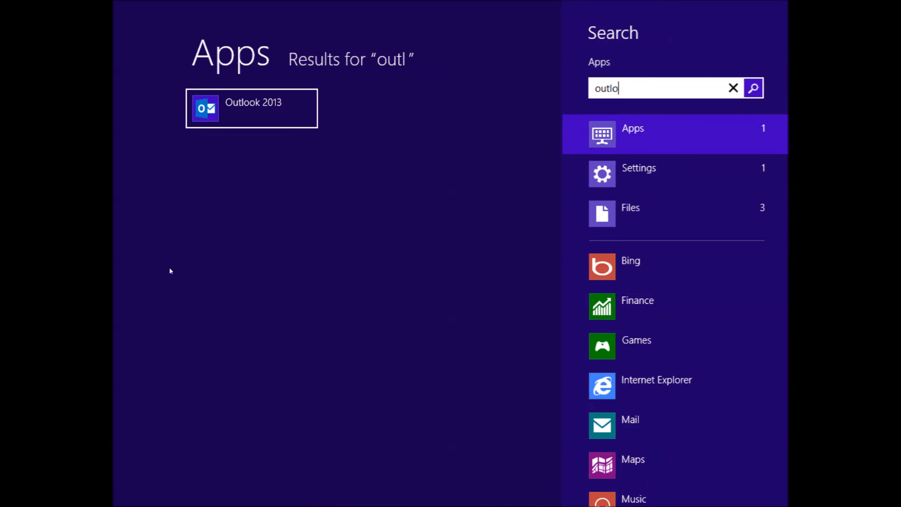
Relaunch Outlook 2013 from the Start search results
click(251, 108)
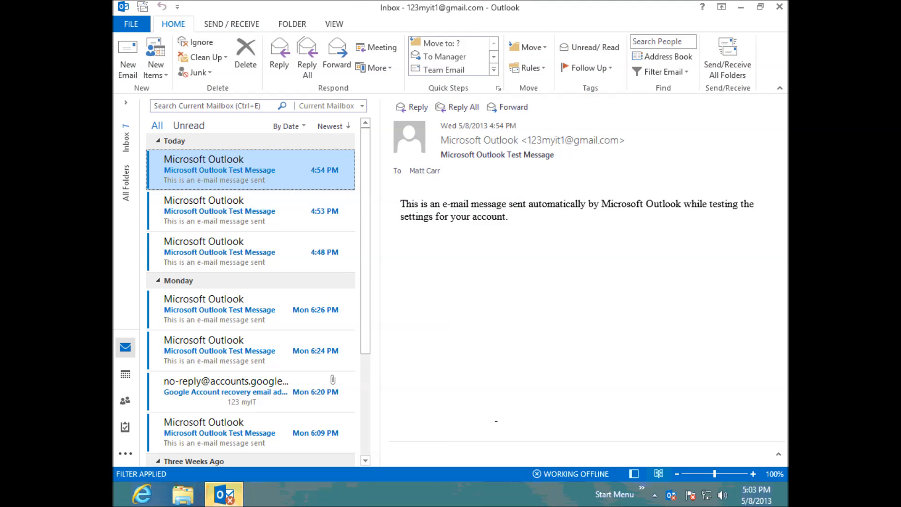
mouse_move(223, 493)
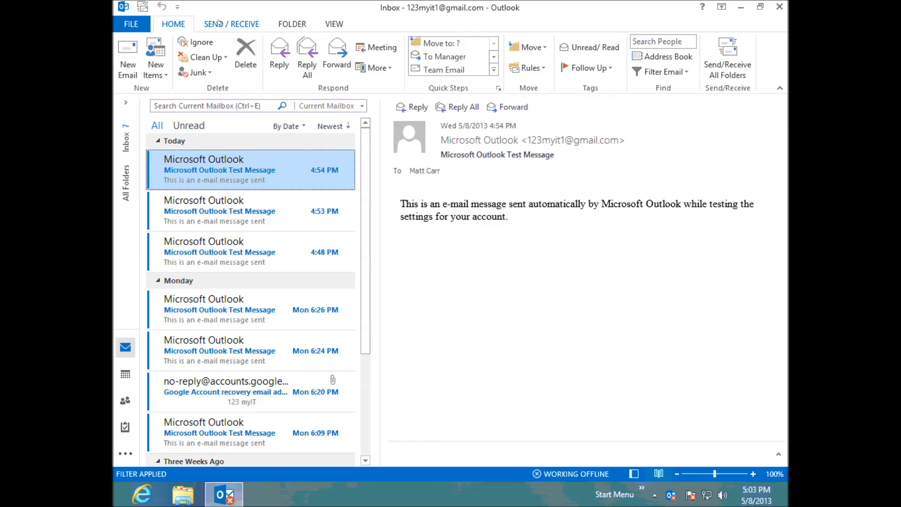
Toggle Work Offline off on SEND / RECEIVE so the status bar reads CONNECTED
click(231, 24)
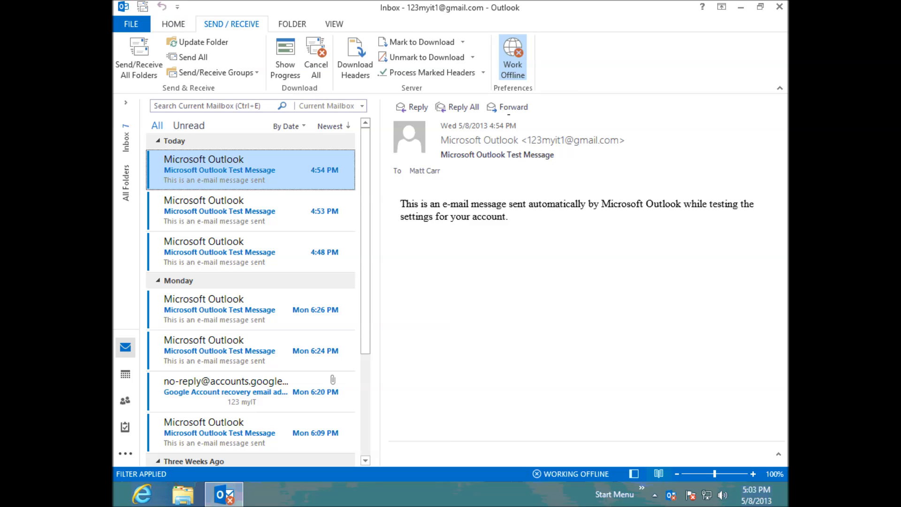
click(513, 58)
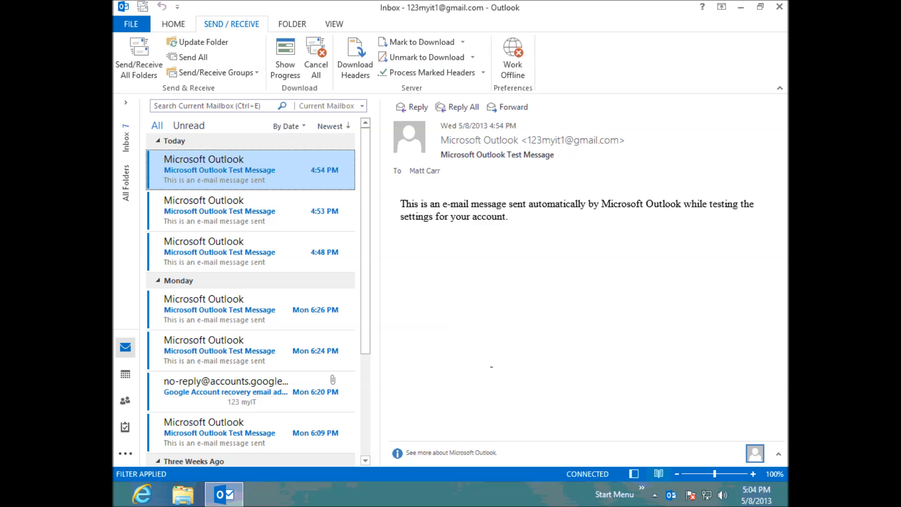
mouse_move(247, 60)
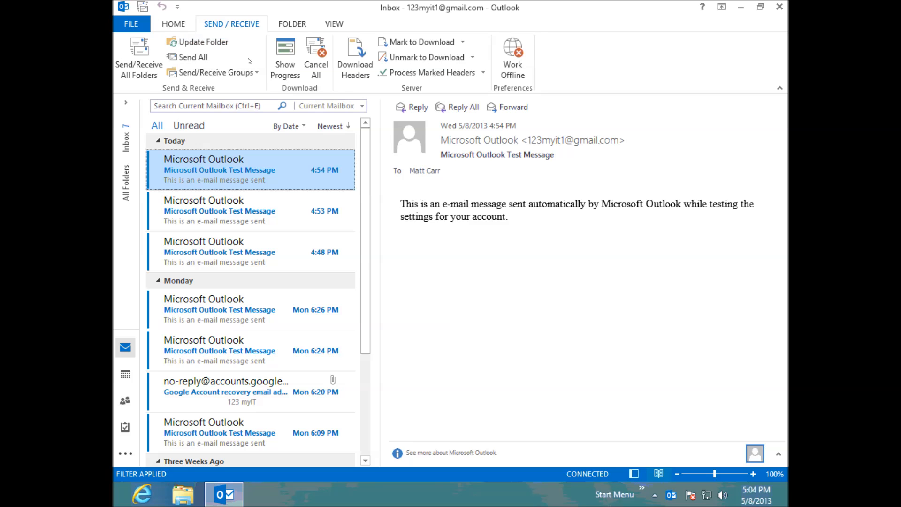